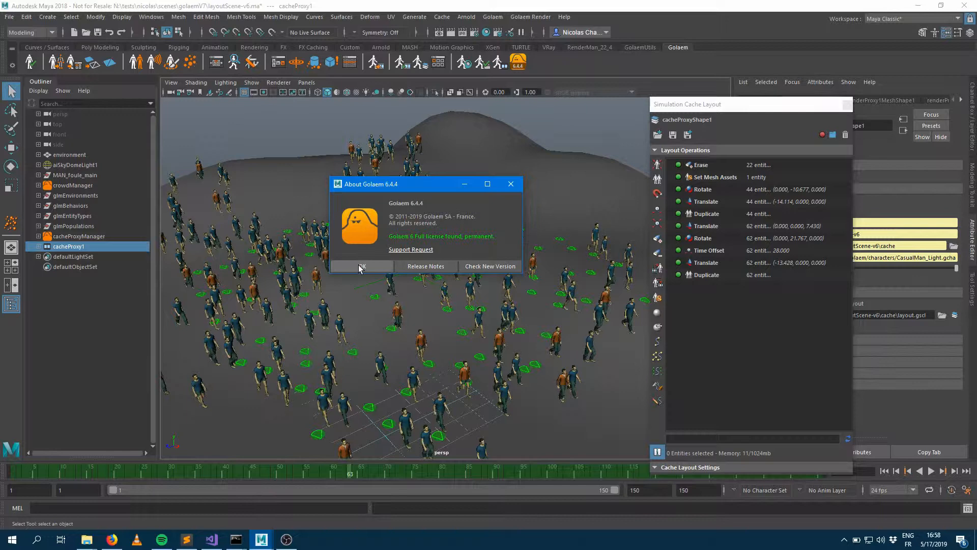
Dismiss the Golaem 6.4.4 About box and play the crowd animation to frame 83.
left_click(361, 266)
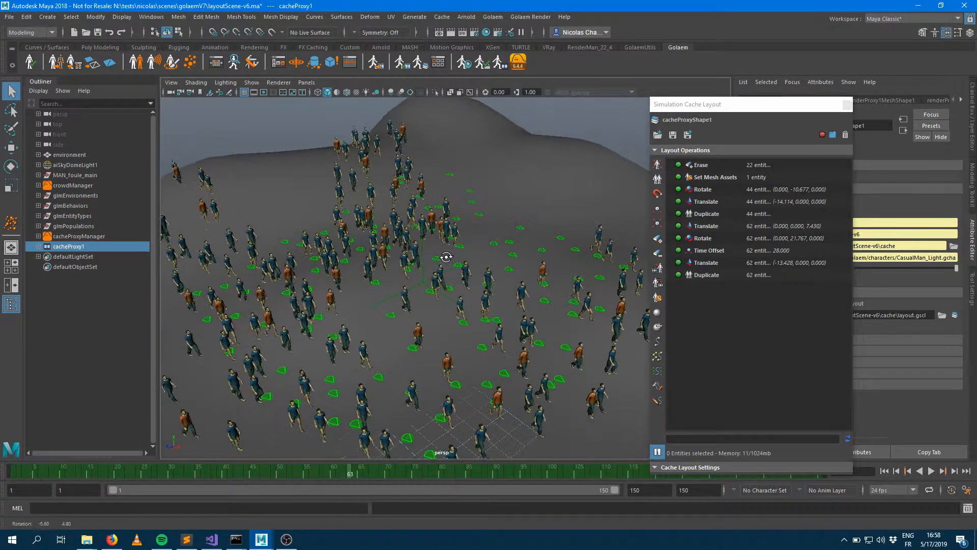
left_click(275, 464)
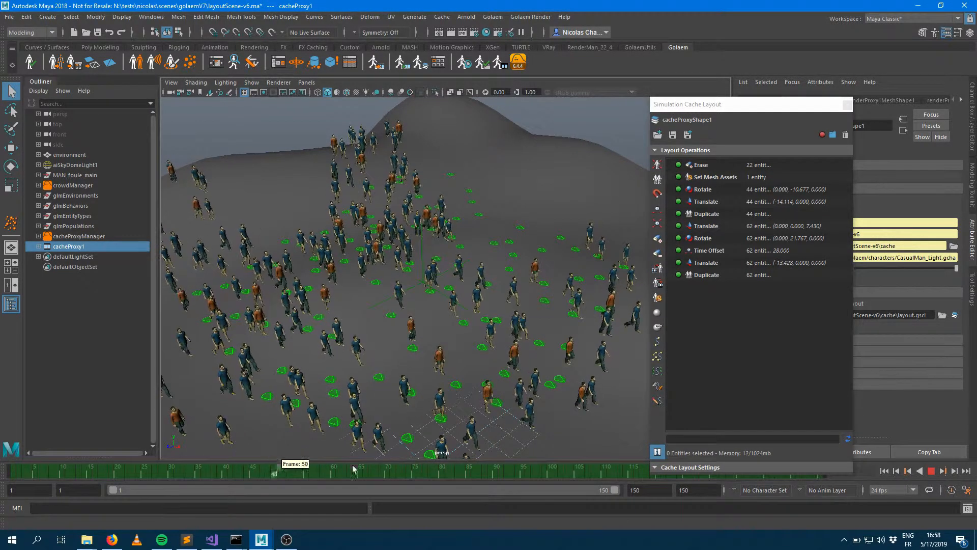
left_click(544, 472)
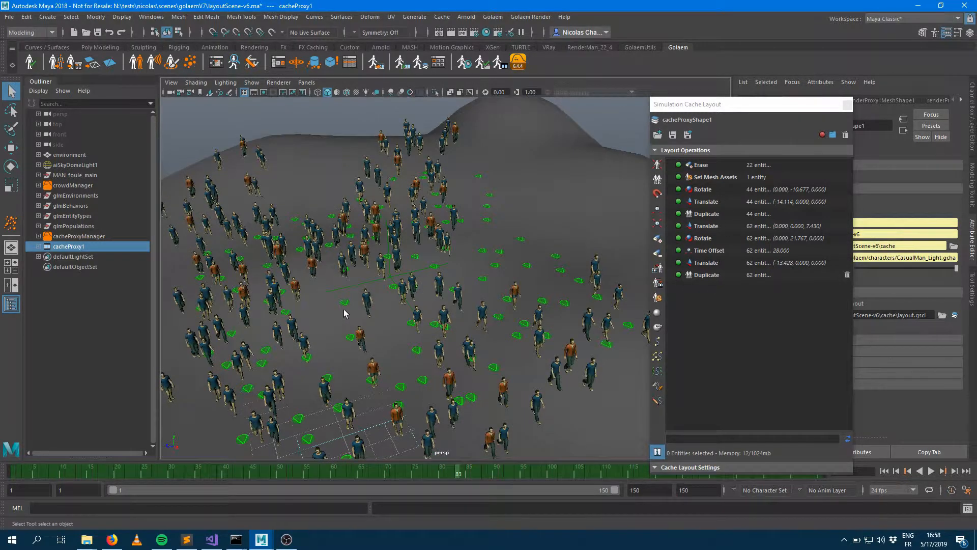
Inspect the Duplicate, Translate and Time Offset operations, re-enable Set Mesh Assets, and disable Erase.
left_click(707, 274)
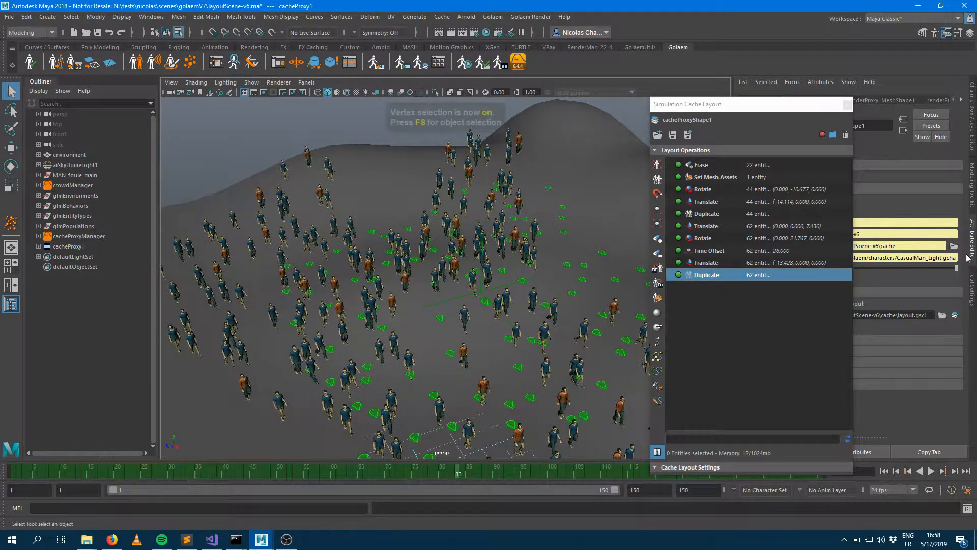
left_click(706, 262)
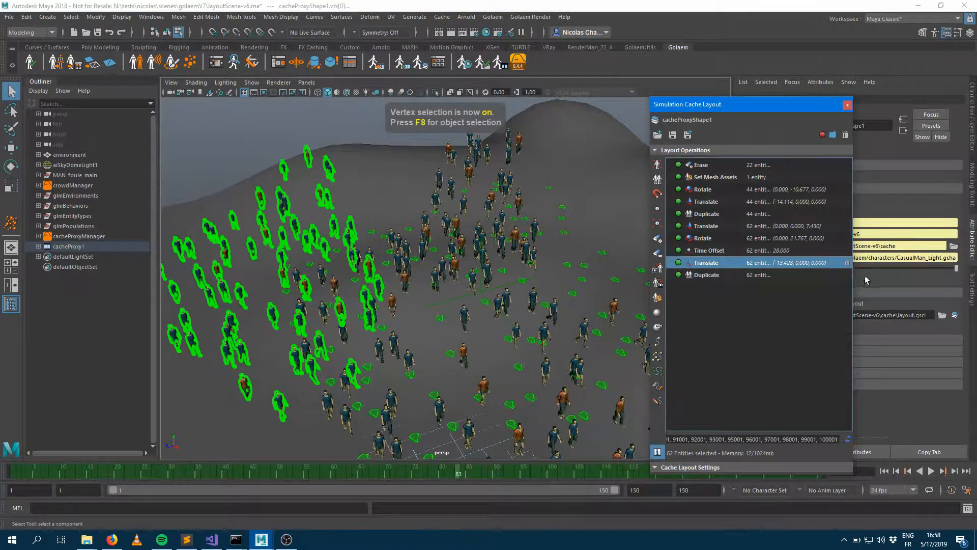
left_click(709, 250)
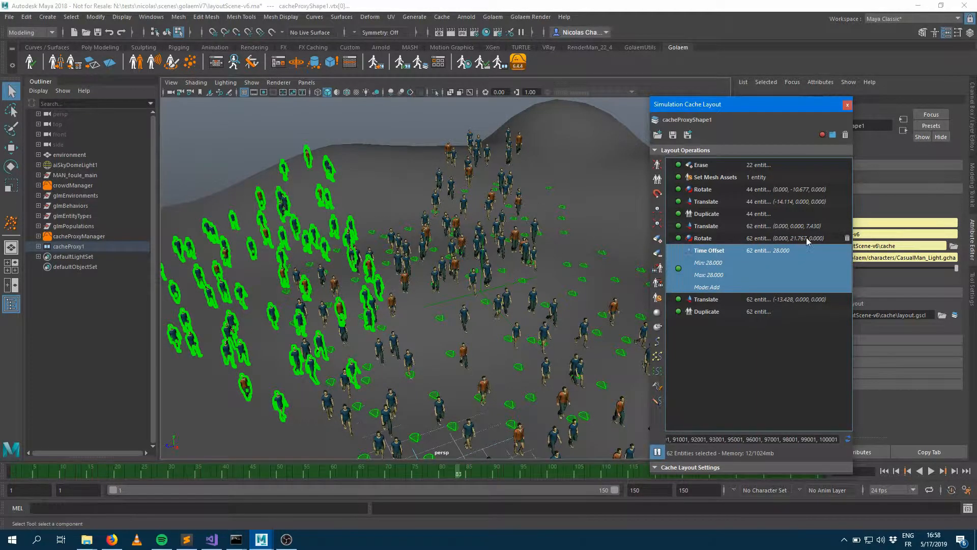
left_click(705, 213)
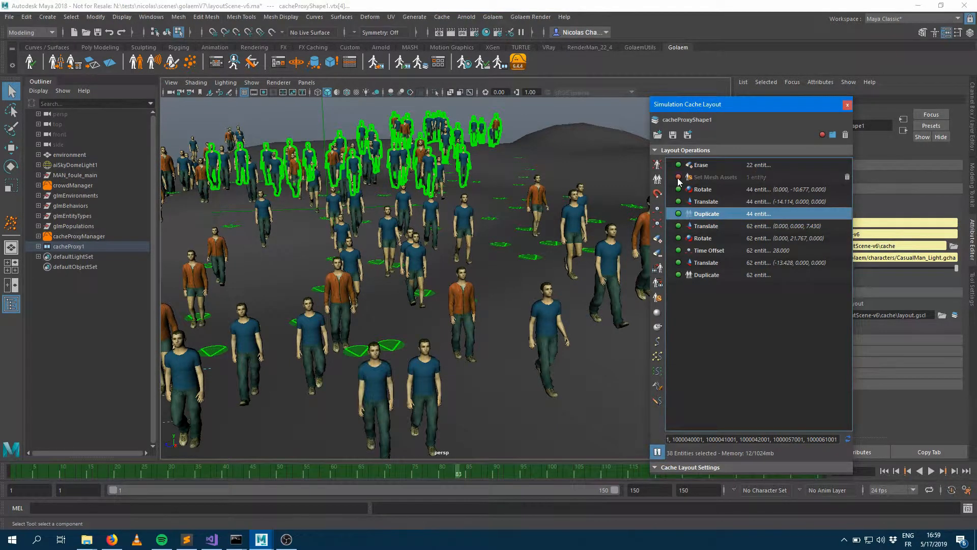
left_click(678, 177)
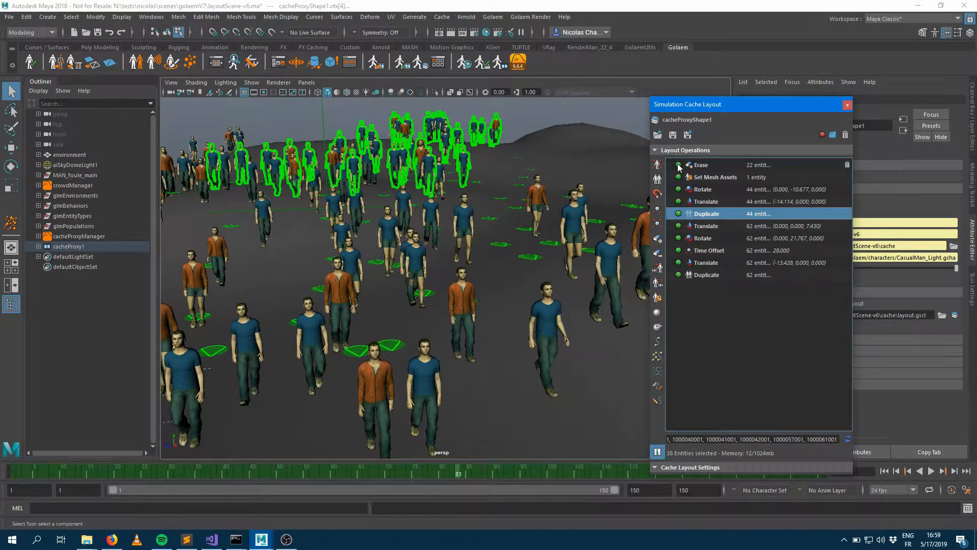
left_click(678, 164)
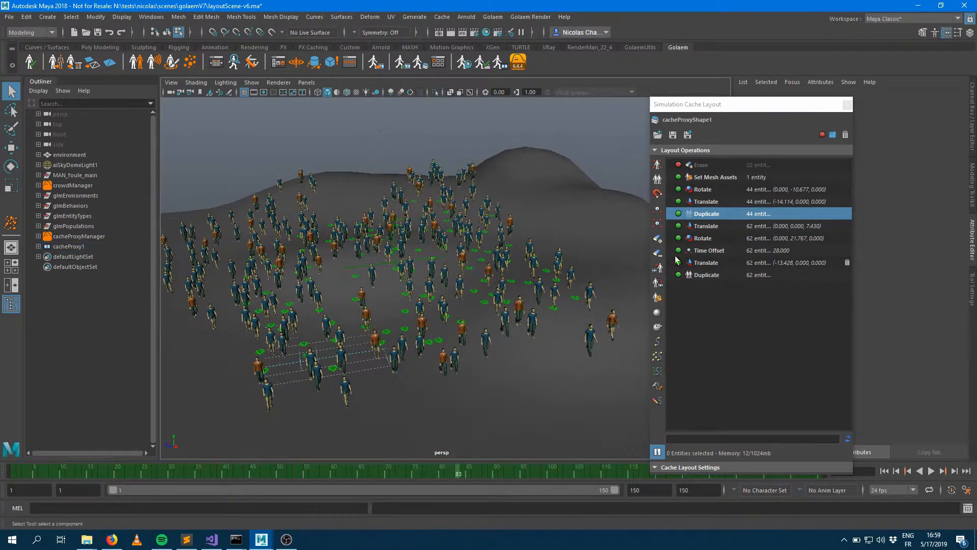
Move the Simulation Cache Layout window aside to reveal the cache proxy's Layout Attributes.
left_click(69, 246)
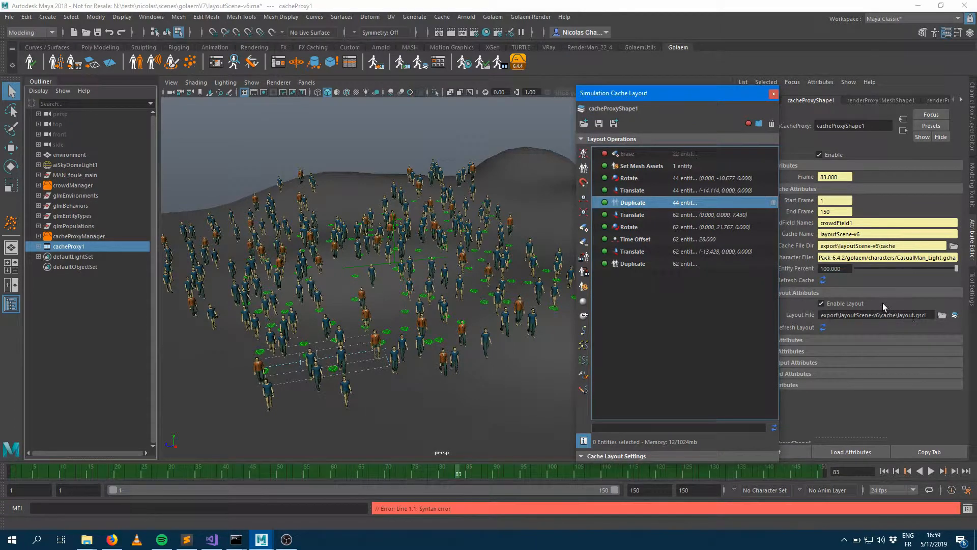
mouse_move(912, 245)
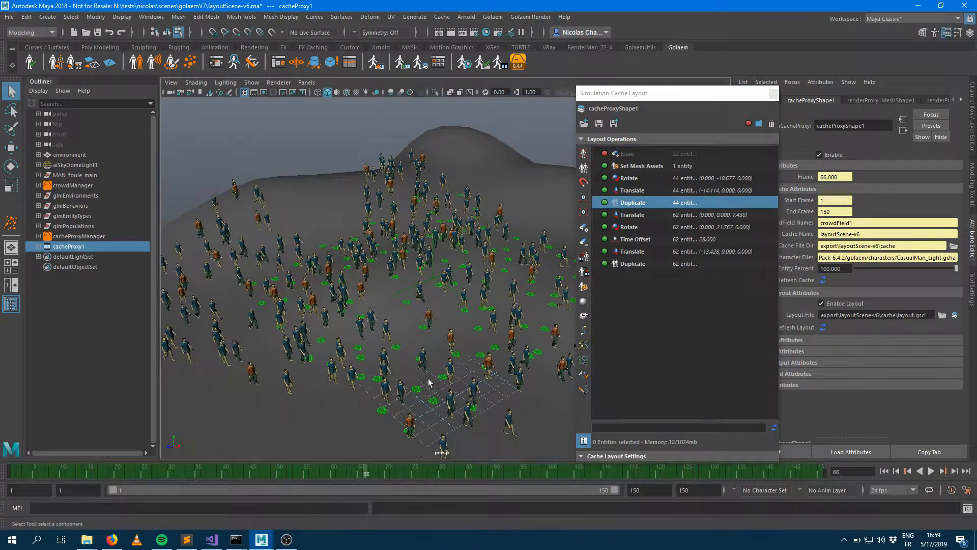
mouse_move(261, 539)
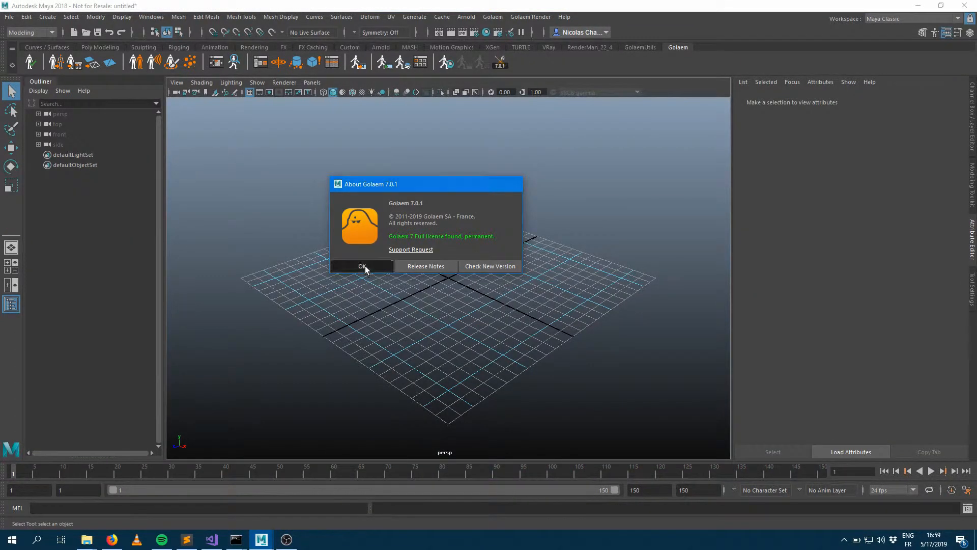
Dismiss the Golaem 7.0.1 About box and reopen layoutScene-v6.ma from Recent Files.
left_click(8, 17)
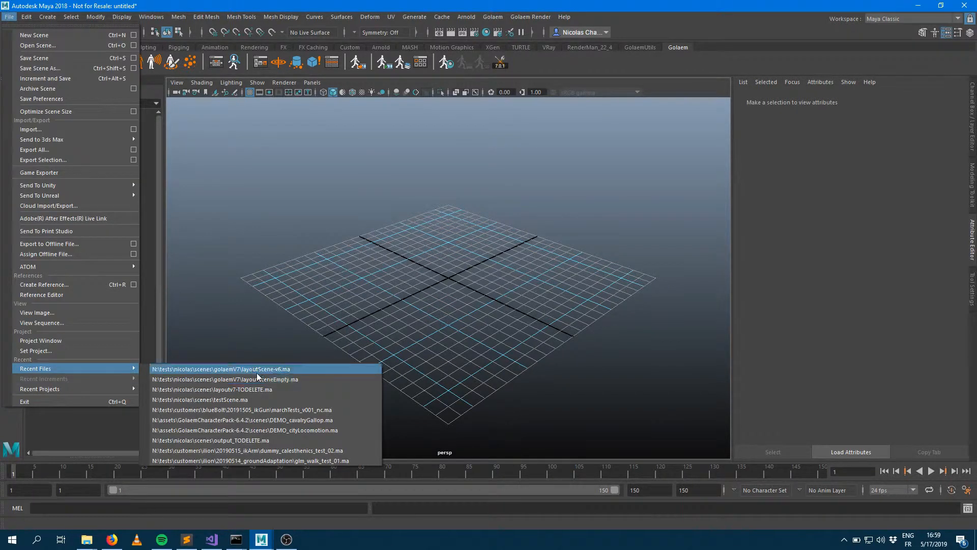
left_click(223, 369)
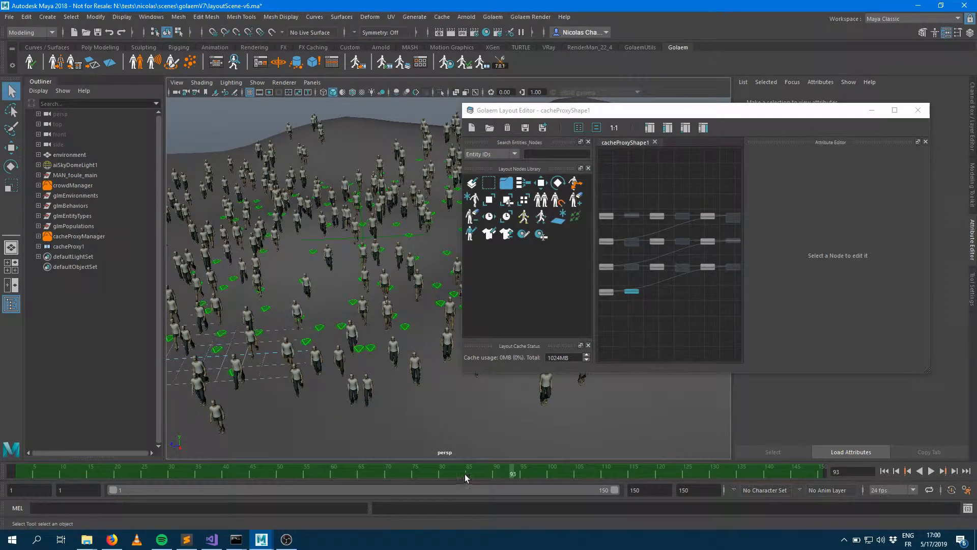
Move the reloaded crowd to frame 76 on the time slider.
left_click(352, 474)
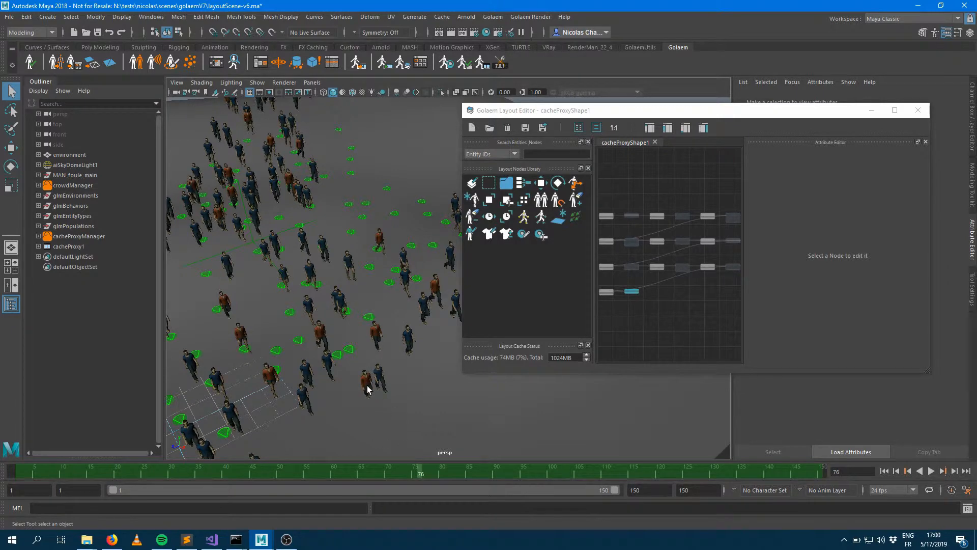
mouse_move(382, 155)
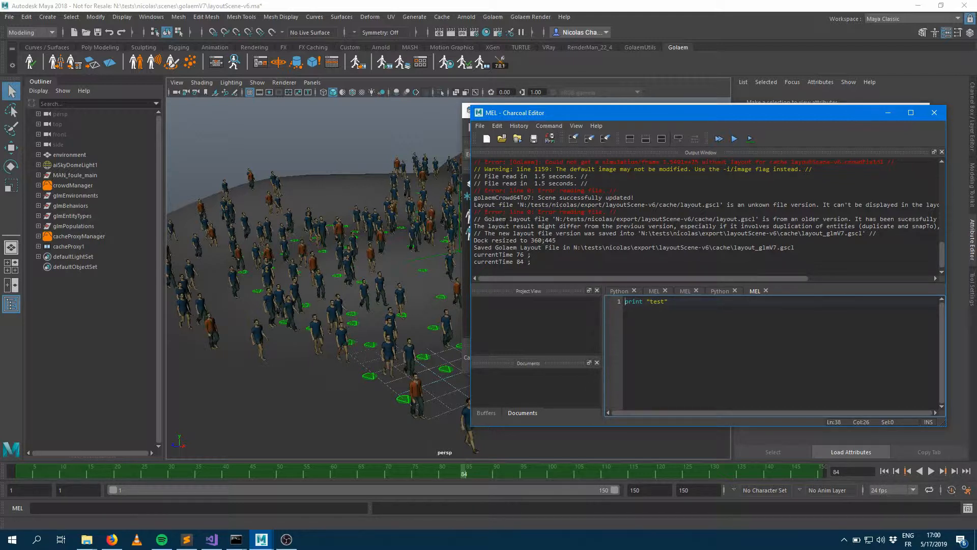
mouse_move(768, 283)
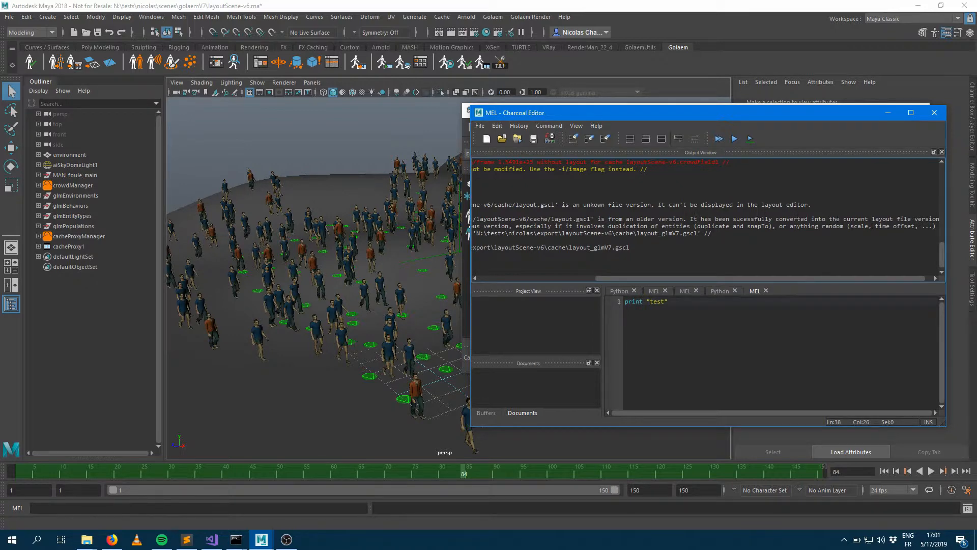
mouse_move(837, 282)
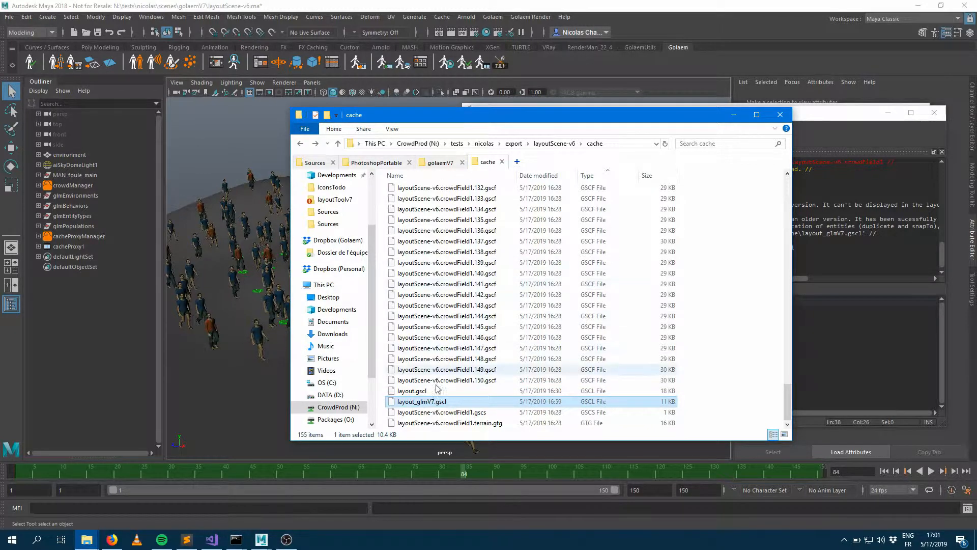
Select both layout.gscl and layout_glmV7.gscl in the cache folder.
left_click(412, 390)
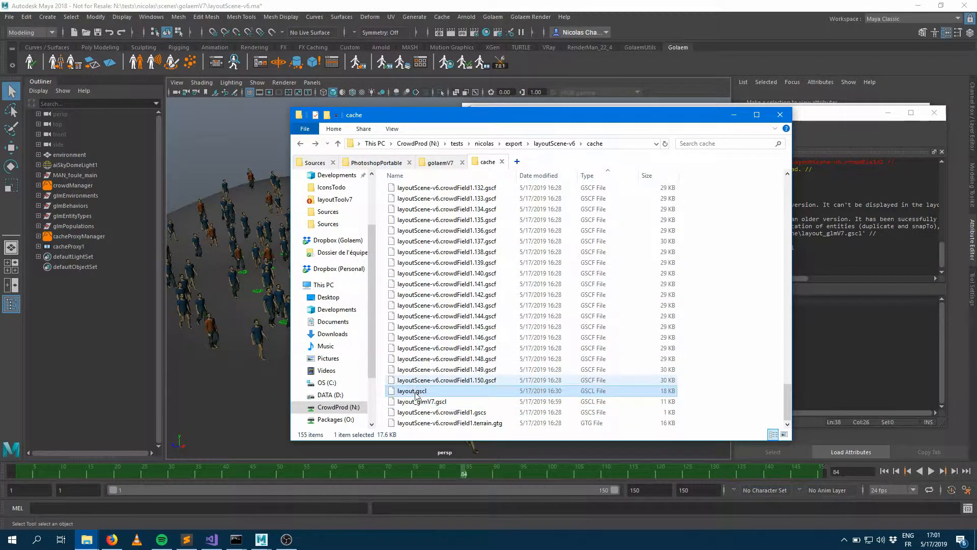
mouse_move(414, 391)
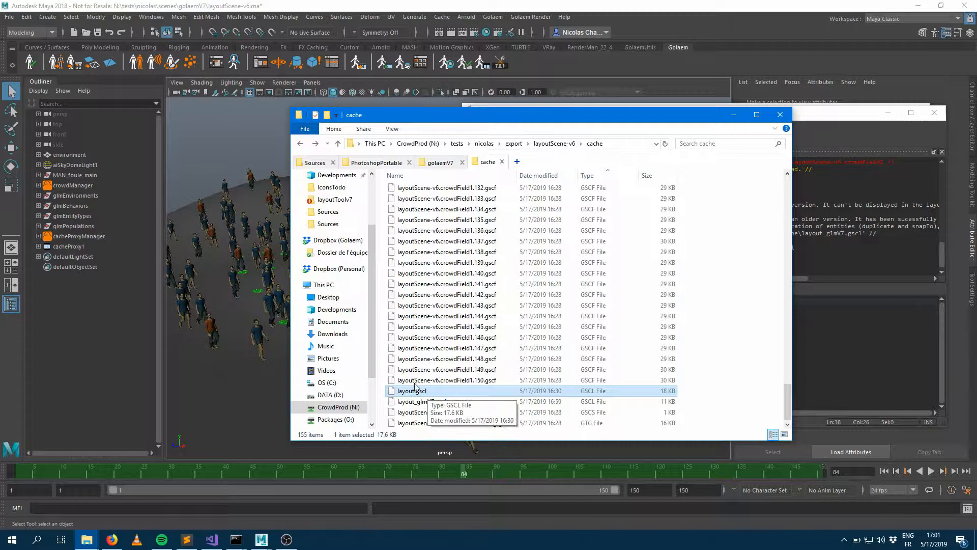
left_click(422, 400)
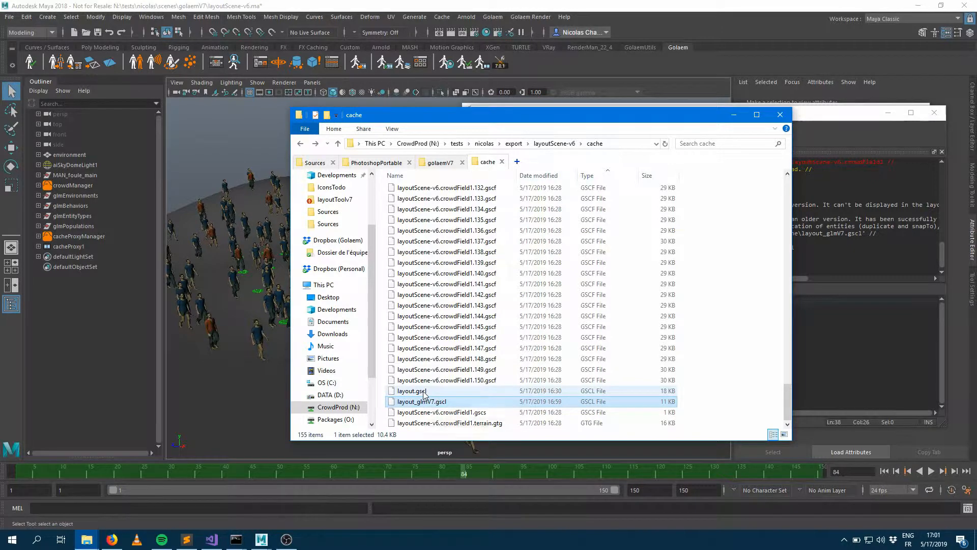
left_click(410, 391)
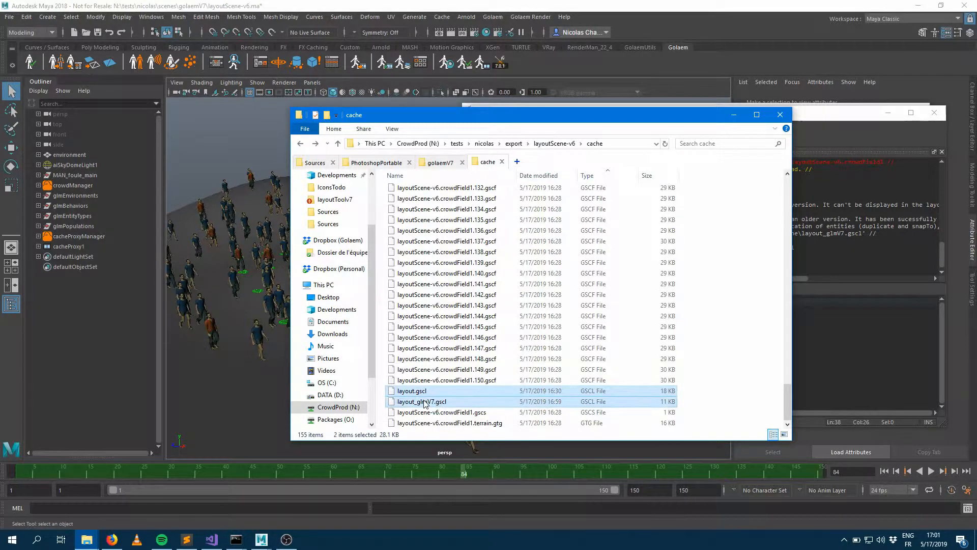
mouse_move(470, 209)
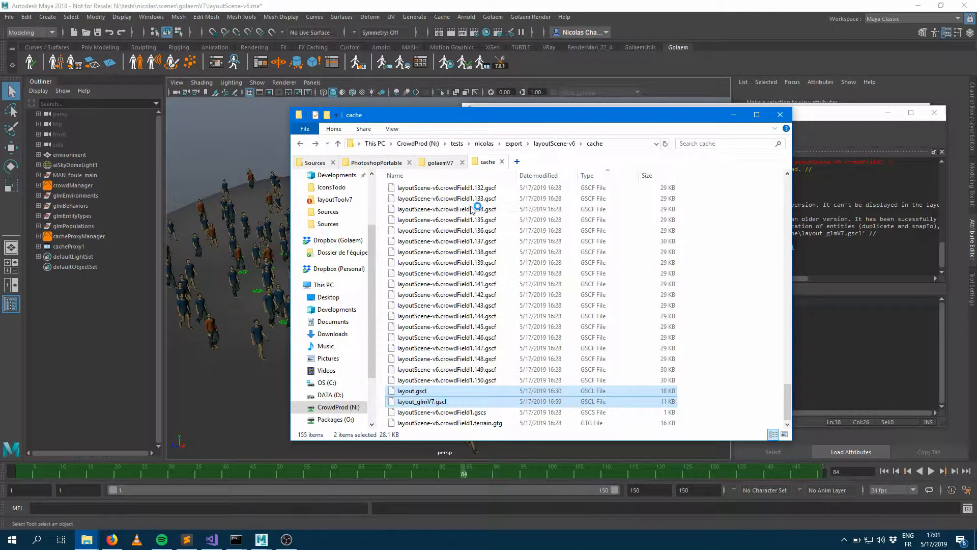
Open both layout files in Sublime Text and compare layout_glmV7.gscl against layout.gscl.
double_click(411, 391)
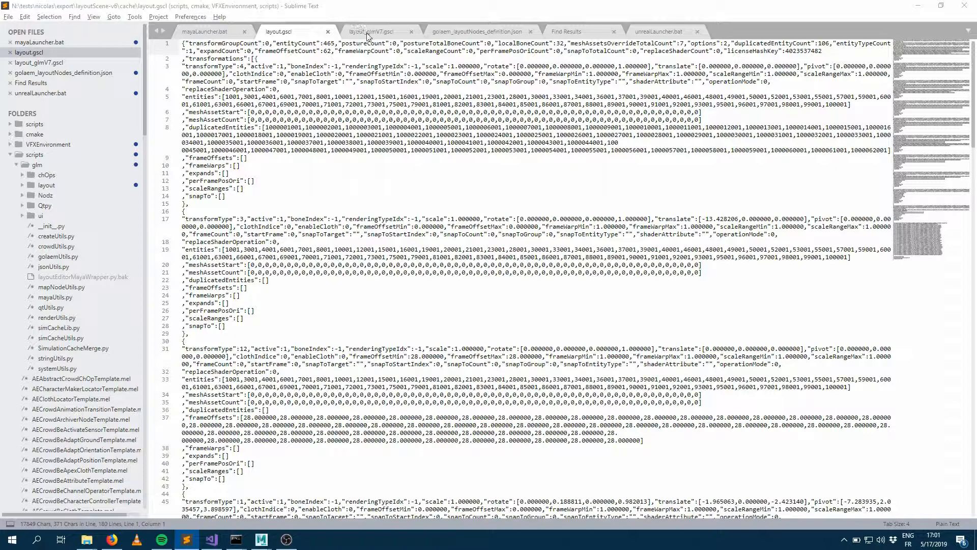
left_click(372, 31)
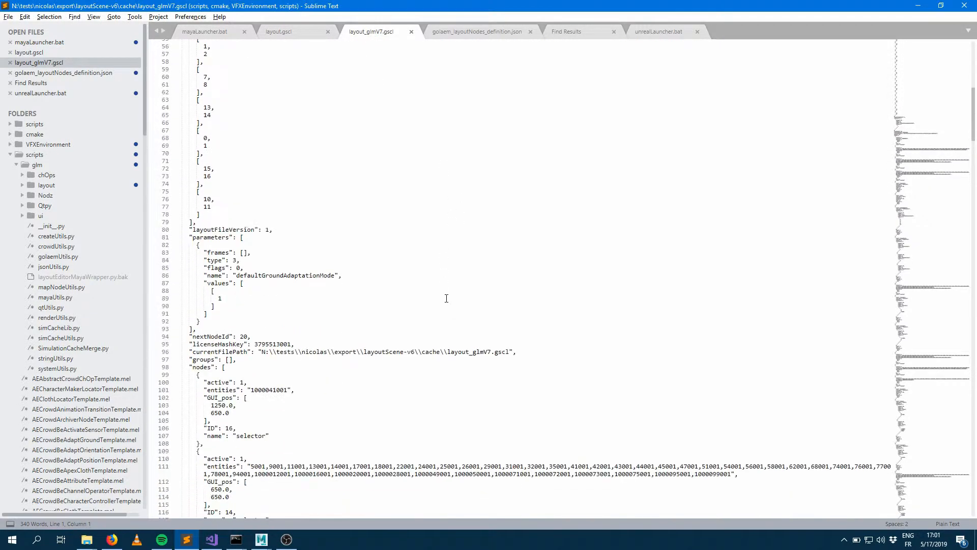
scroll("down", 3)
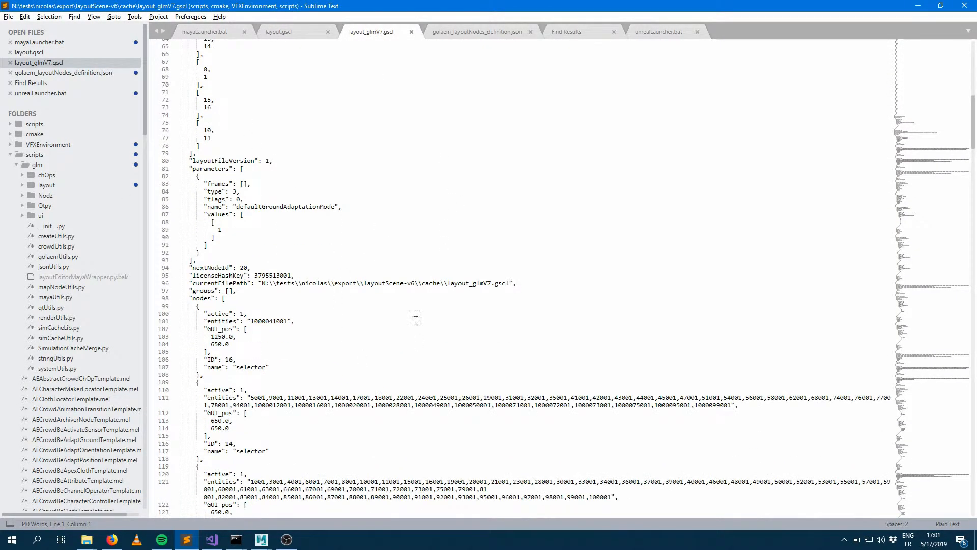
left_click(277, 31)
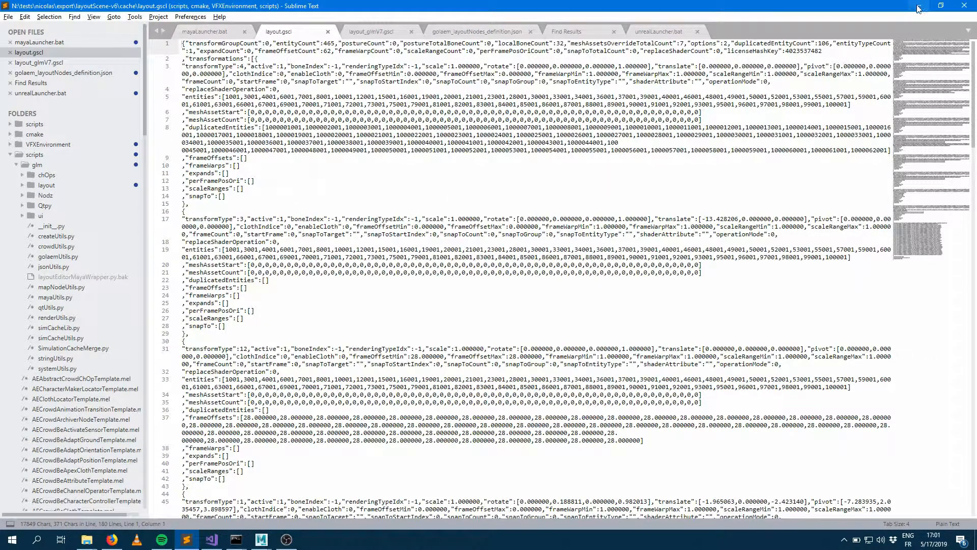
mouse_move(917, 9)
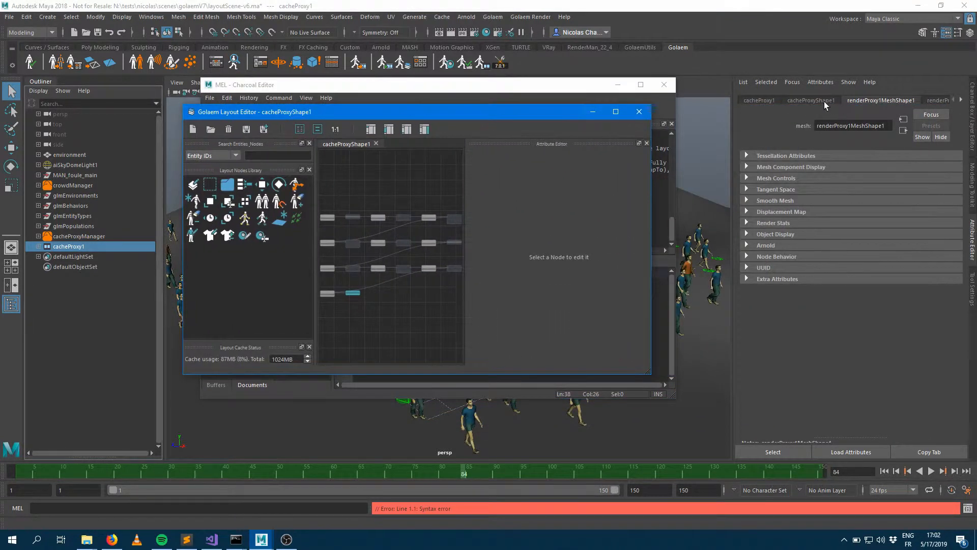
Switch the Attribute Editor to cacheProxyShape1 to see its layout file attributes.
left_click(810, 100)
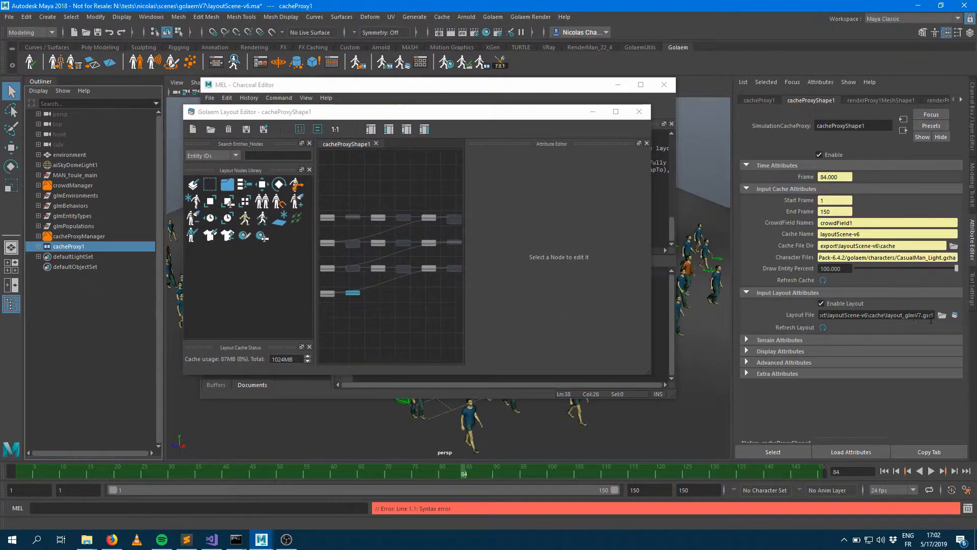
mouse_move(959, 328)
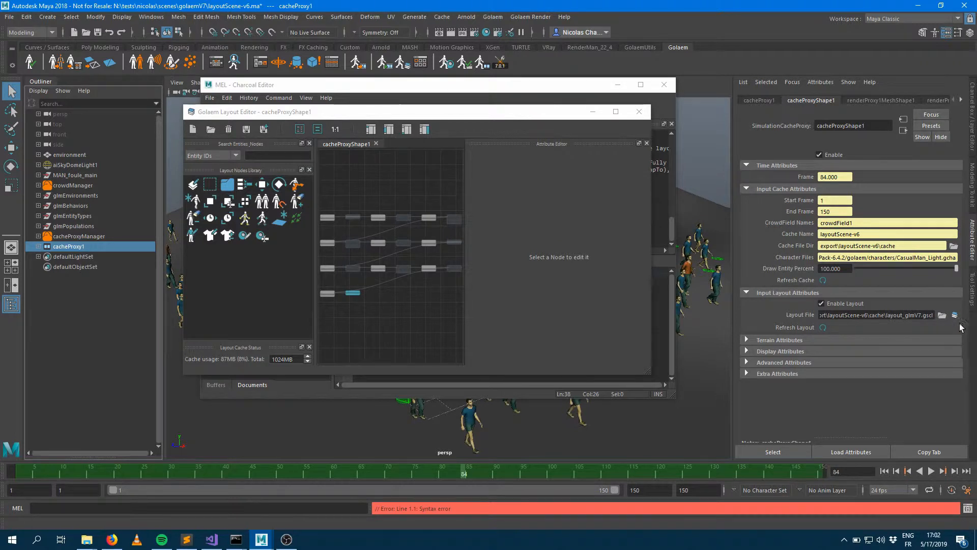
mouse_move(946, 347)
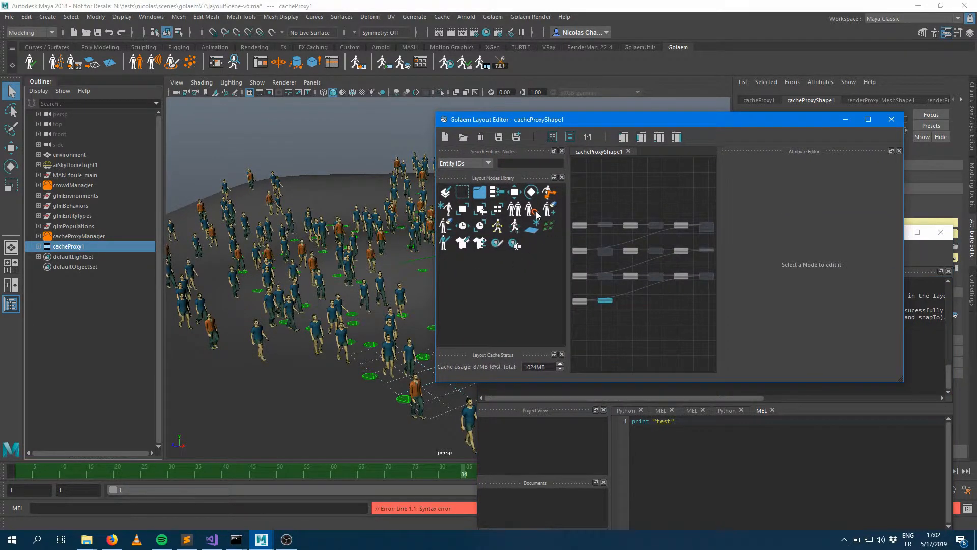
mouse_move(533, 211)
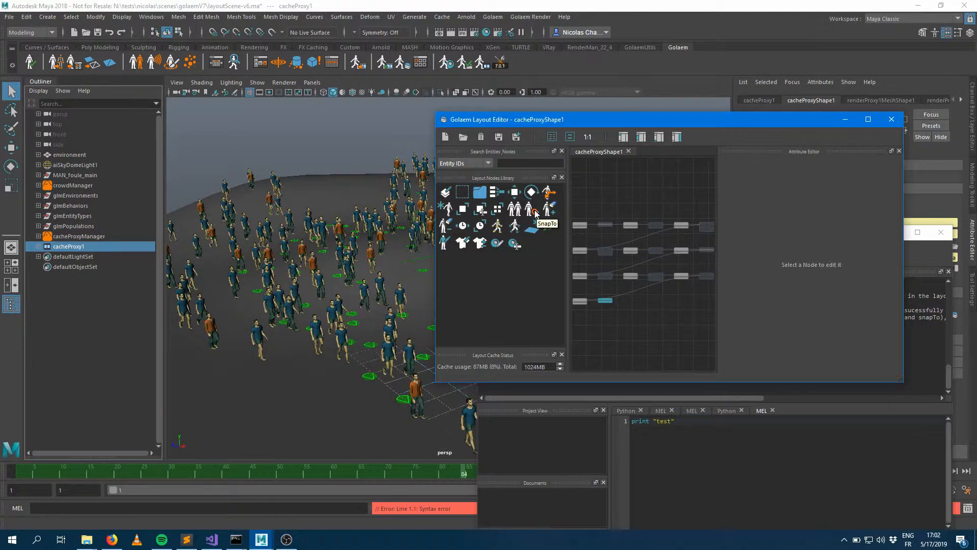
mouse_move(549, 215)
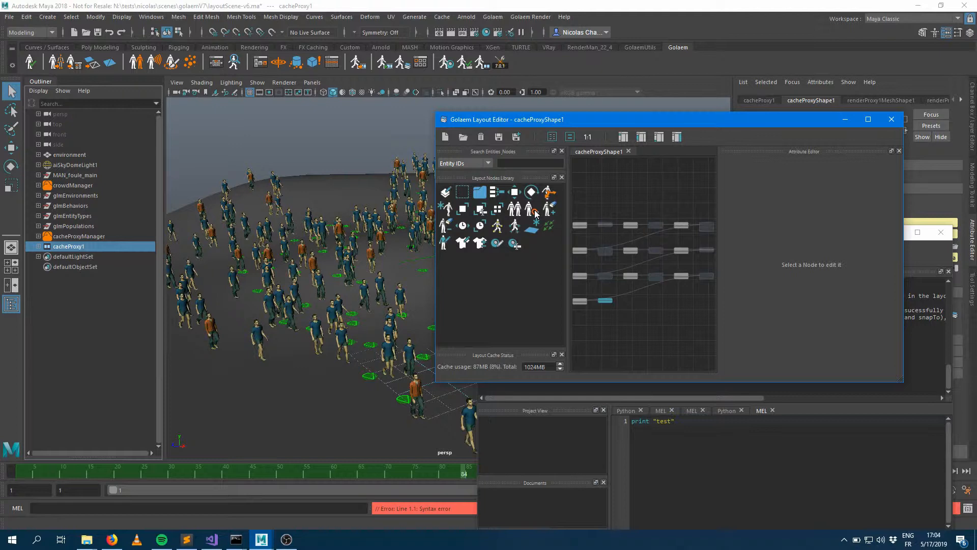
mouse_move(864, 141)
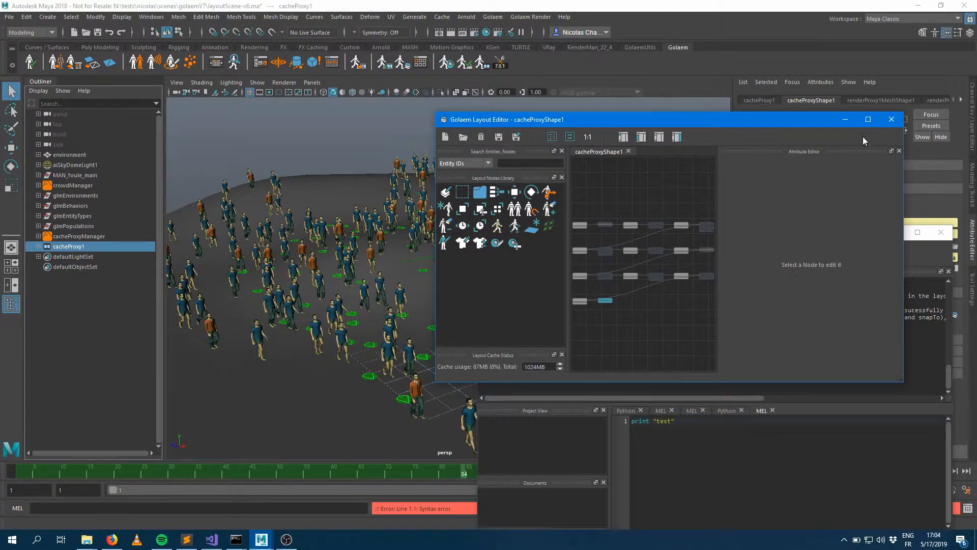
Maximize the Golaem Layout Editor to review its nodes, then minimize it.
left_click(868, 119)
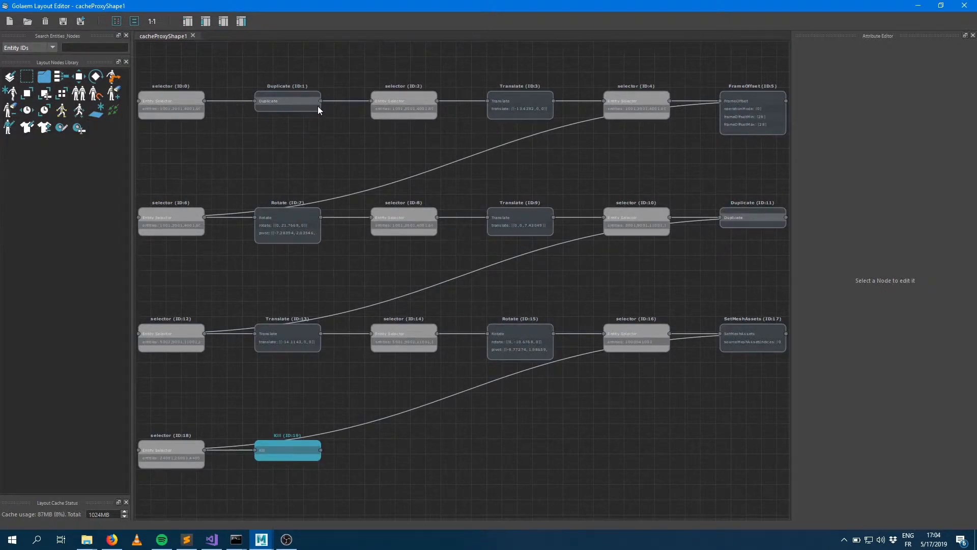
mouse_move(514, 111)
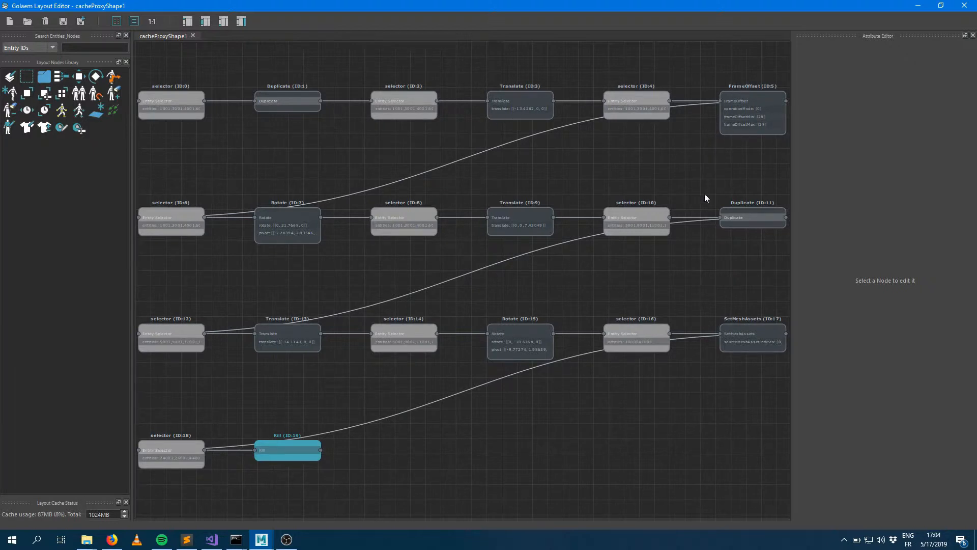
mouse_move(708, 212)
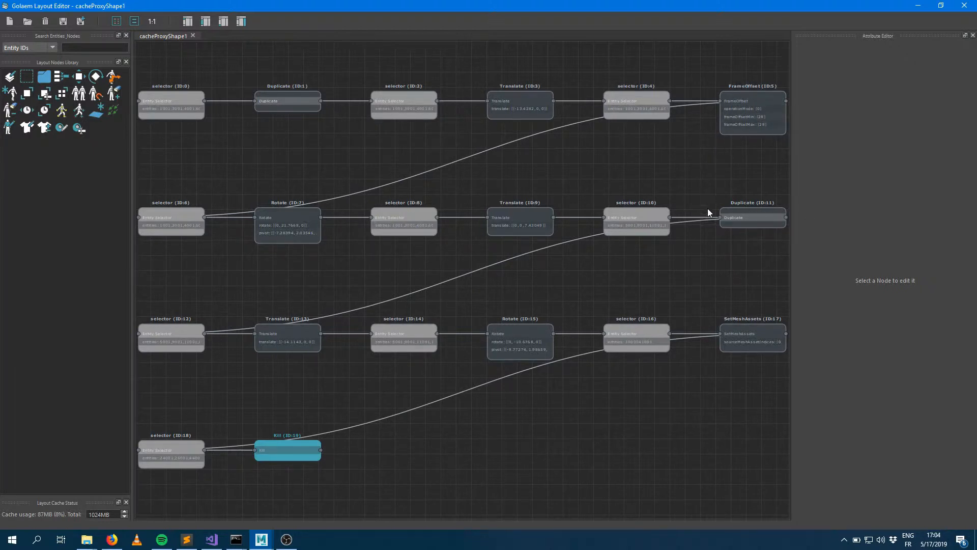
mouse_move(737, 358)
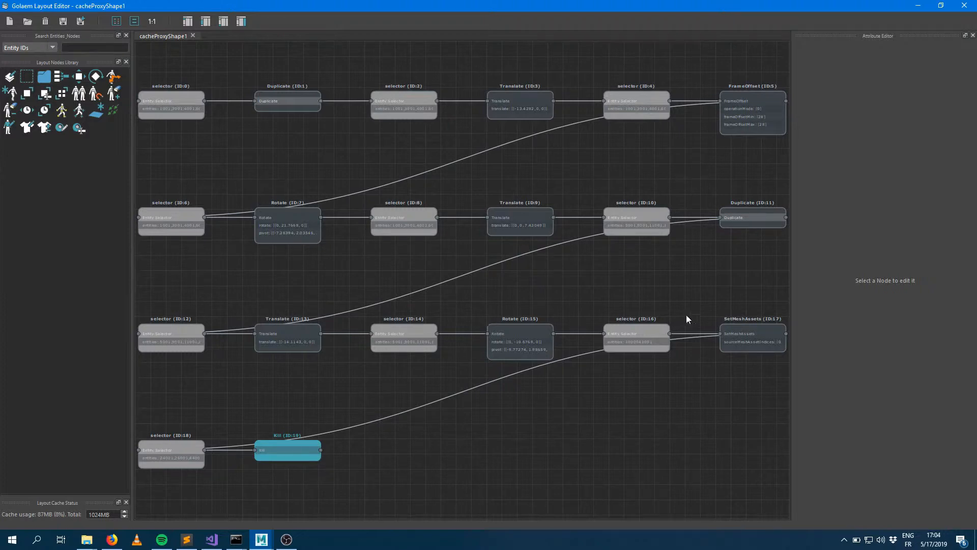
left_click(260, 539)
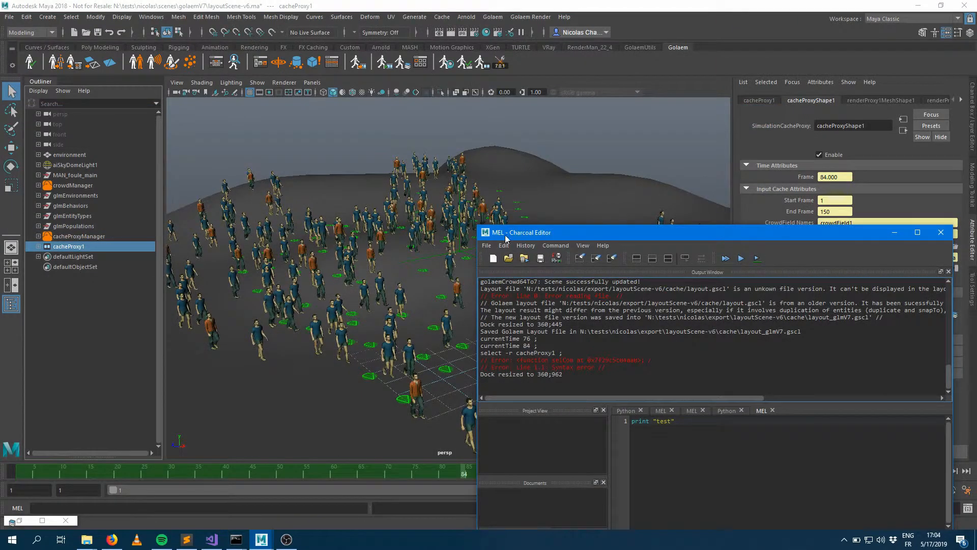